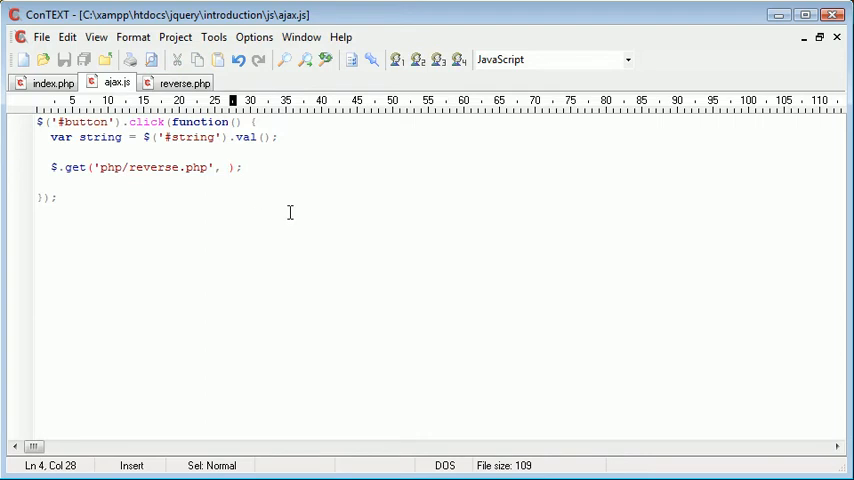
# Step: Pass { input: string } as the data object of the $.get call to php/reverse.php
pyautogui.write('{')
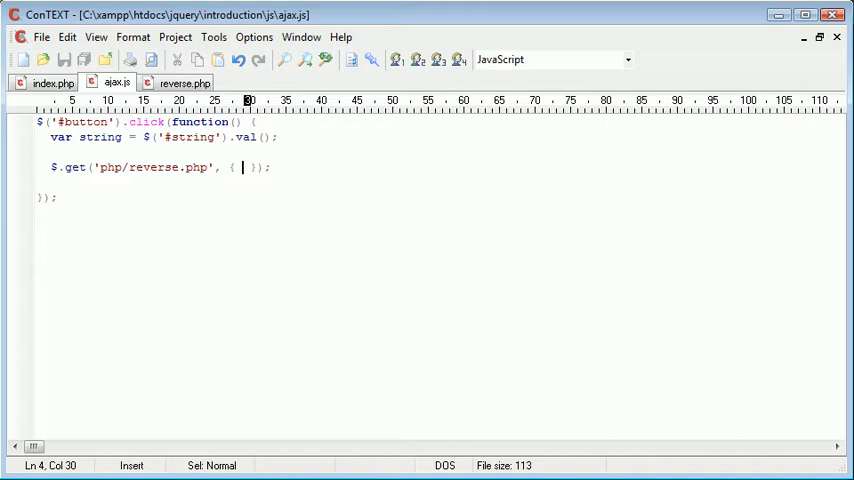
pyautogui.write('input:')
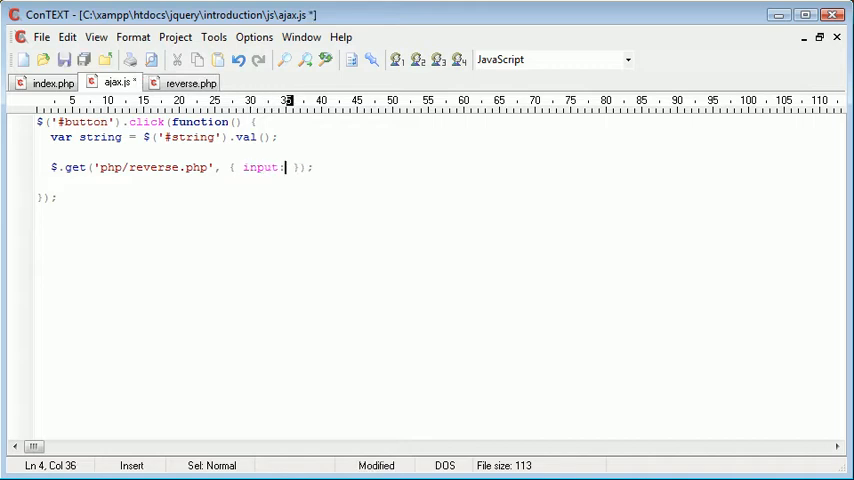
pyautogui.write('string')
pyautogui.write('$_GET')
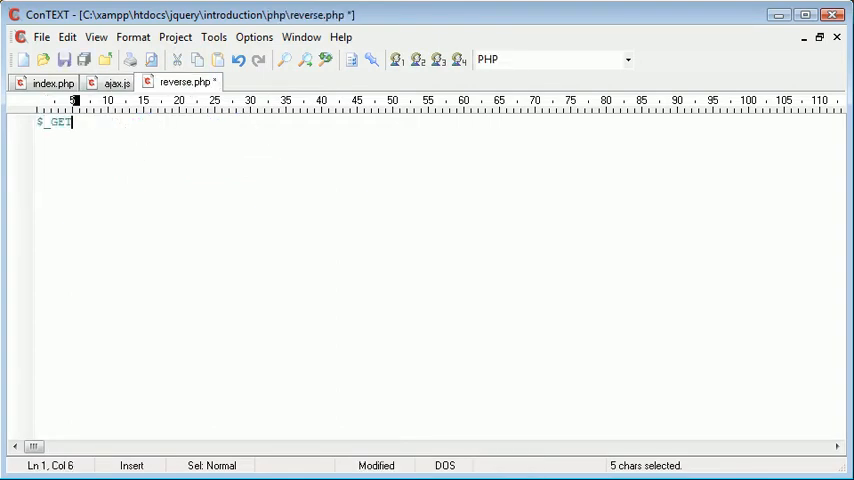
# Step: Draft $_GET['input'] in reverse.php, verify the text field's id in index.php, and return to the emptied reverse.php
pyautogui.write("['s']")
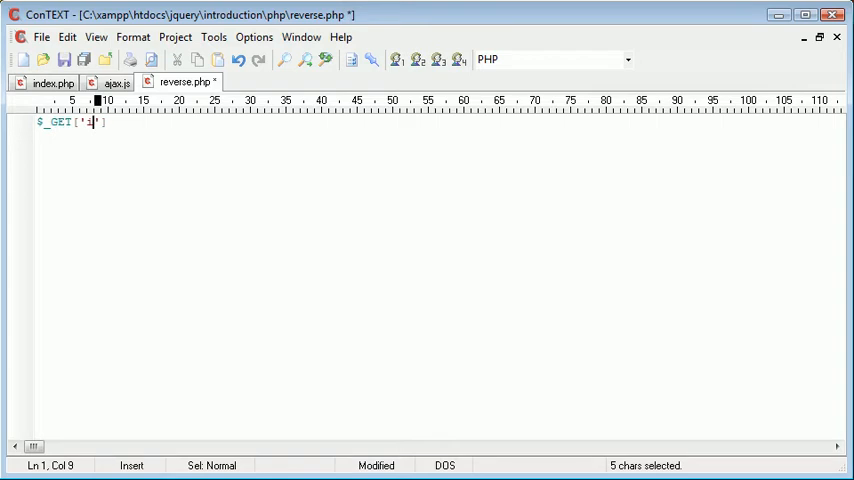
pyautogui.write('input')
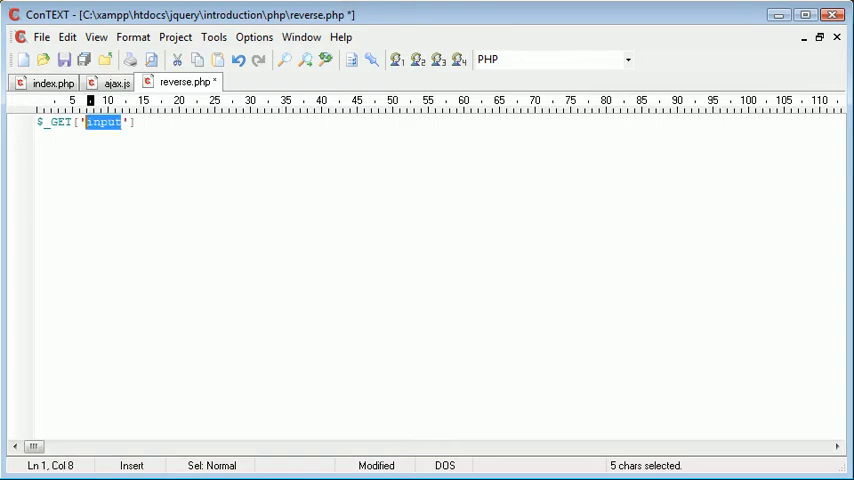
pyautogui.click(116, 82)
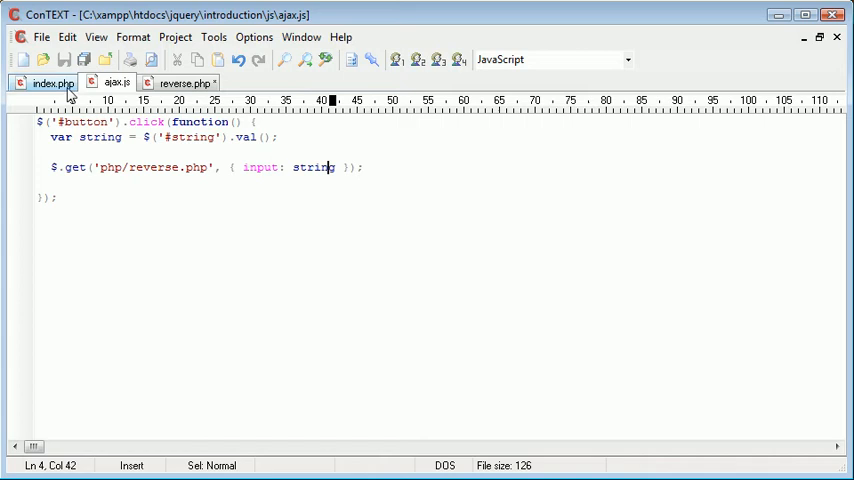
pyautogui.click(52, 82)
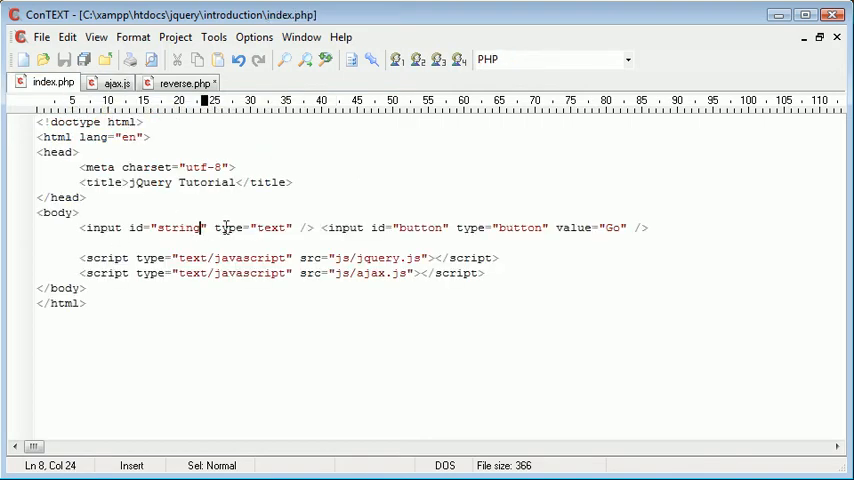
pyautogui.click(118, 82)
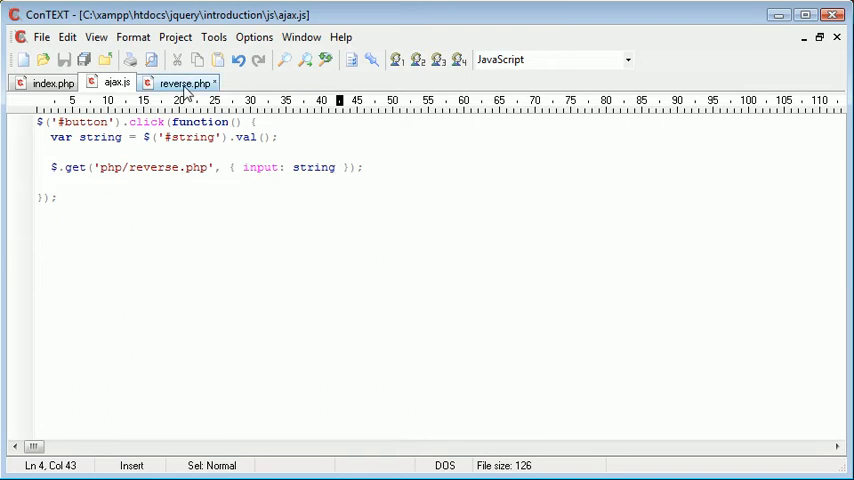
pyautogui.click(184, 82)
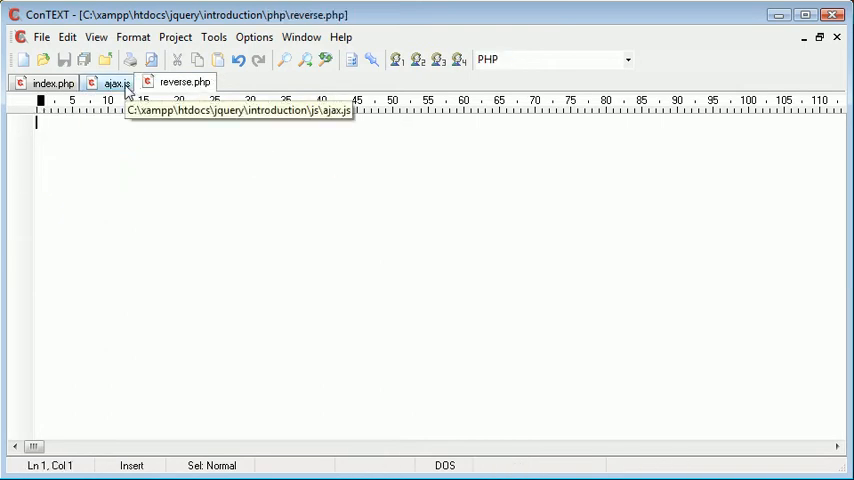
# Step: Demonstrate a second pair input2: string2 in the data object, leaving only a trailing comma after it
pyautogui.click(112, 84)
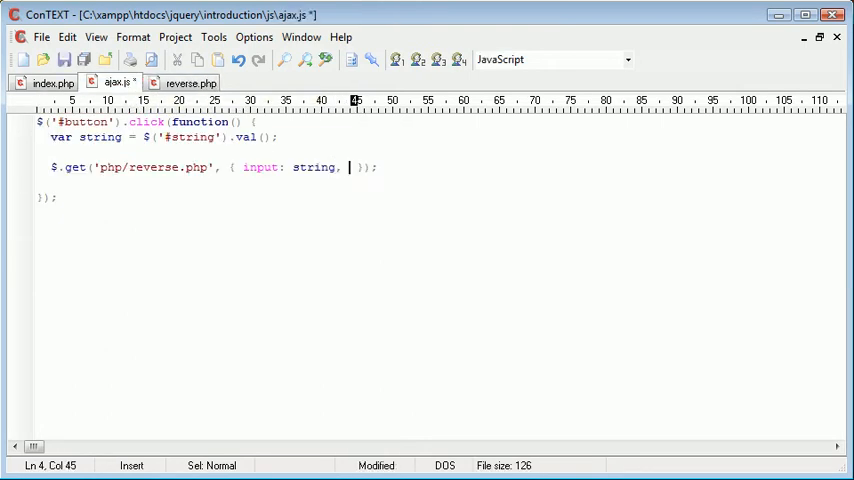
pyautogui.write('input')
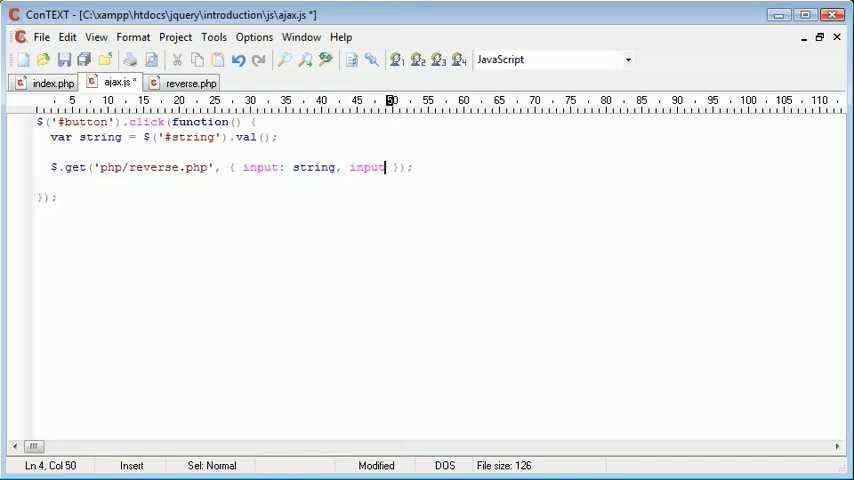
pyautogui.write('2: string2')
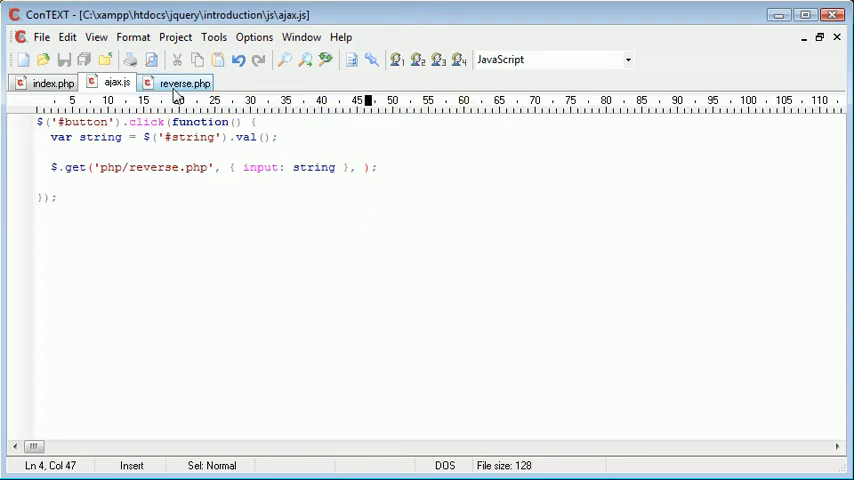
# Step: Add an empty callback function(data) { } as the third argument of the $.get call
pyautogui.write('fun')
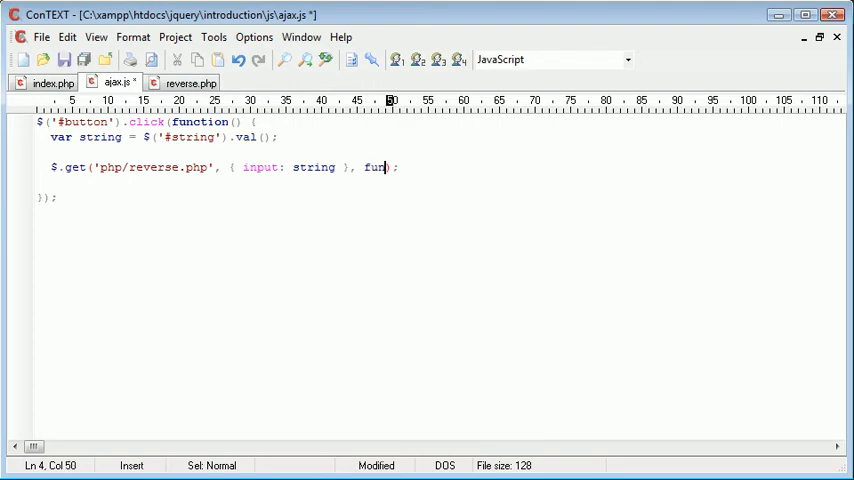
pyautogui.write('ction()')
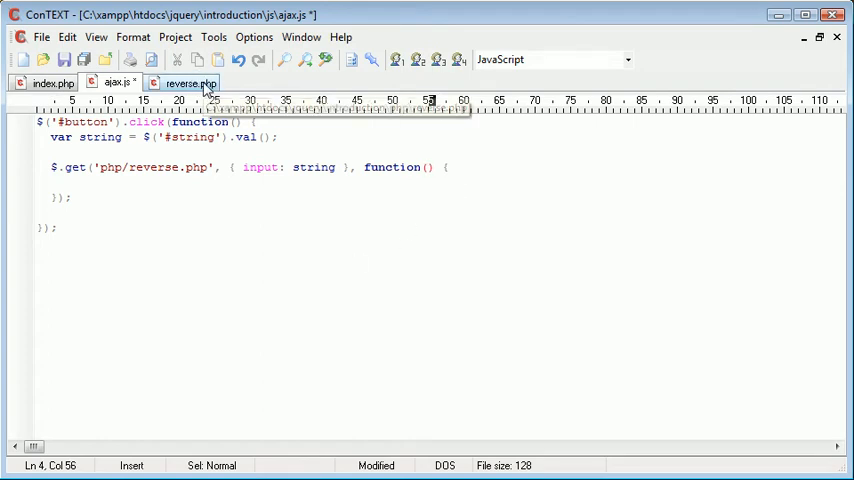
pyautogui.write('data')
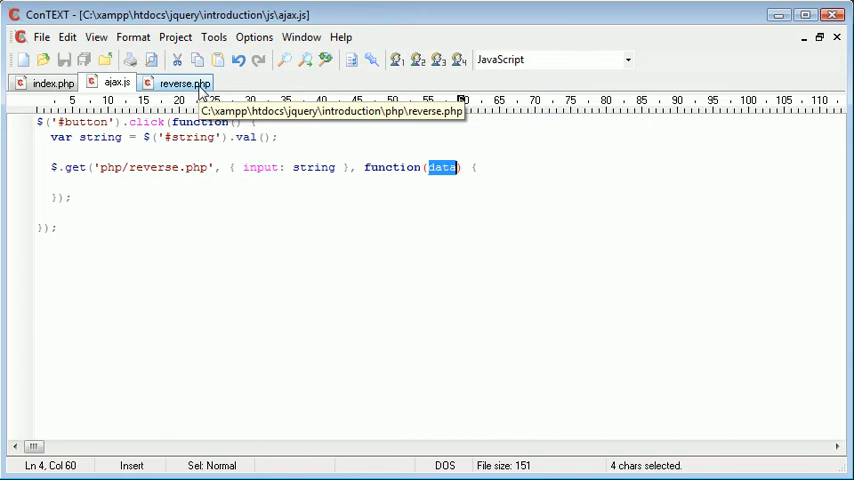
pyautogui.click(184, 82)
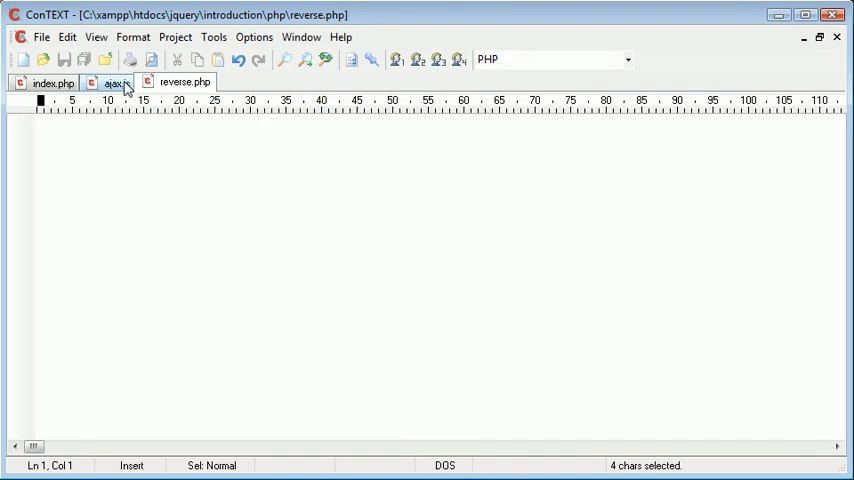
pyautogui.click(116, 82)
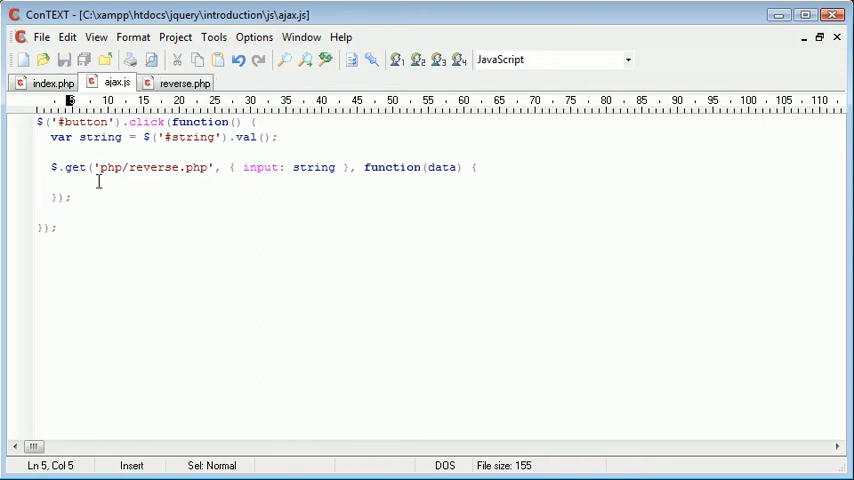
pyautogui.moveTo(76, 184)
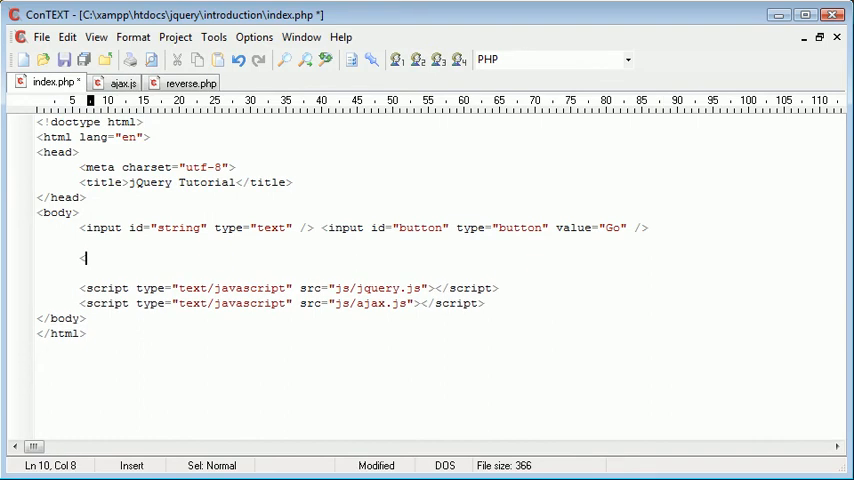
# Step: Add <div id="feedback"></div> below the inputs in index.php and go back to ajax.js
pyautogui.write('<div id=""')
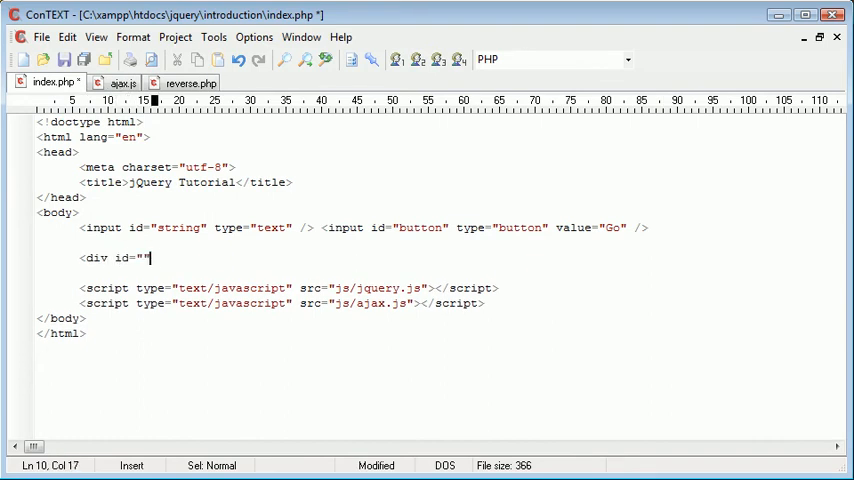
pyautogui.write('feedba')
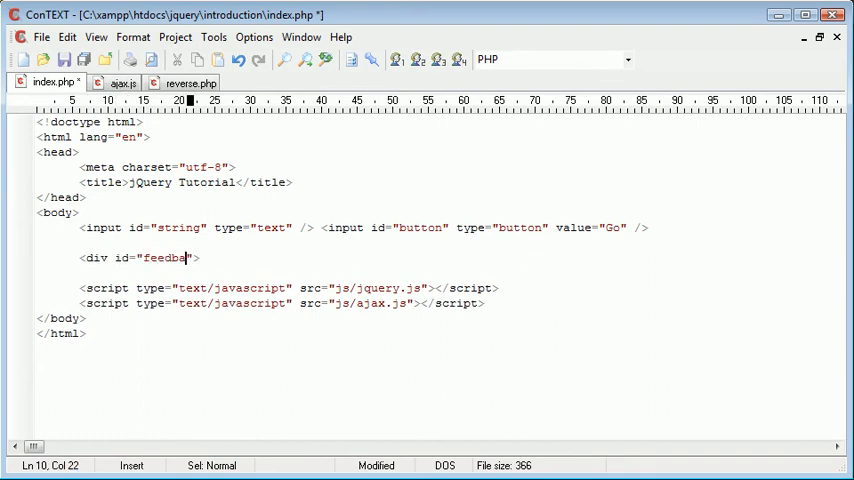
pyautogui.write('ck"></di')
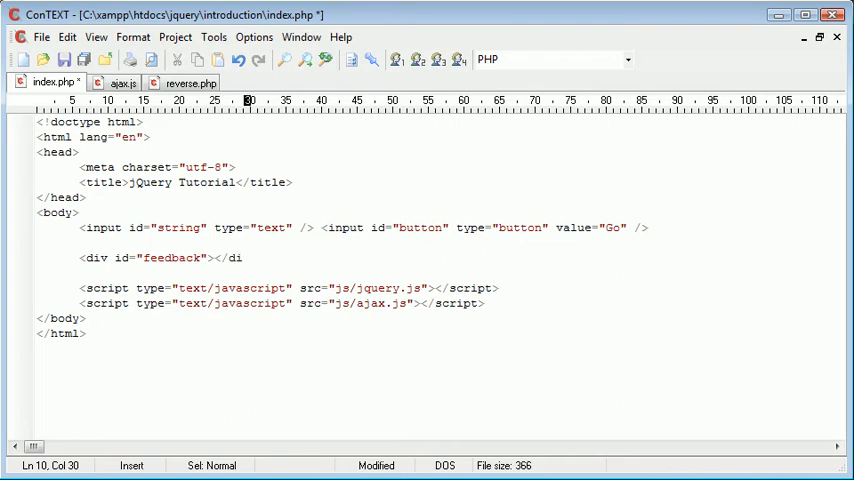
pyautogui.write('v>')
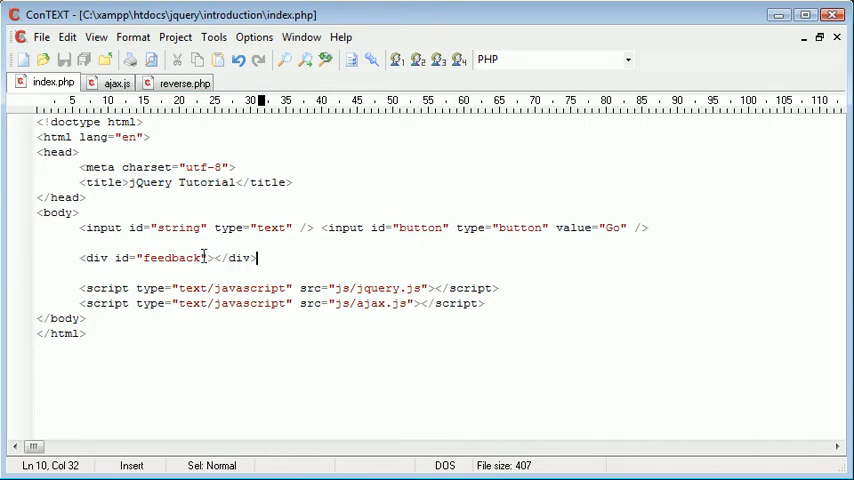
pyautogui.click(118, 82)
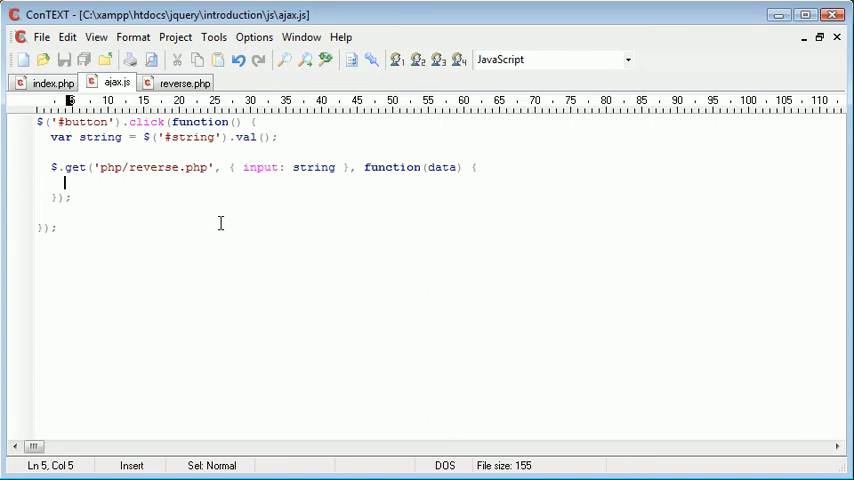
# Step: Write $('#feedback').text(data); inside the $.get callback
pyautogui.write('$')
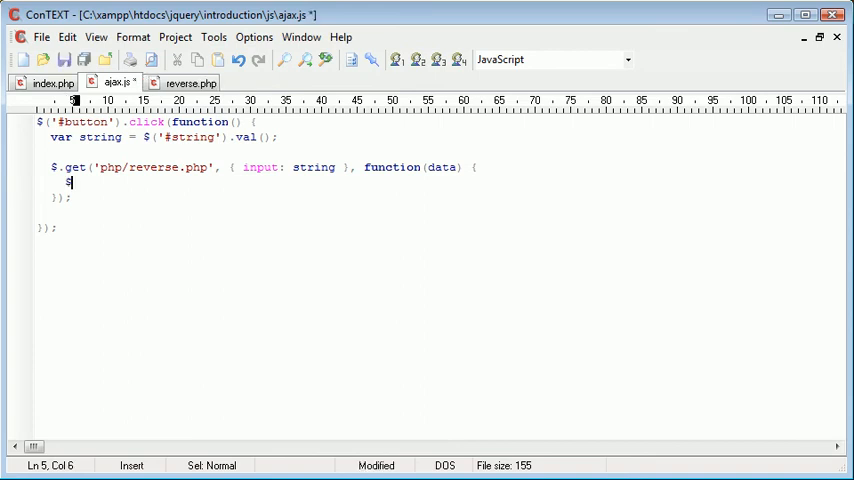
pyautogui.write("('#')")
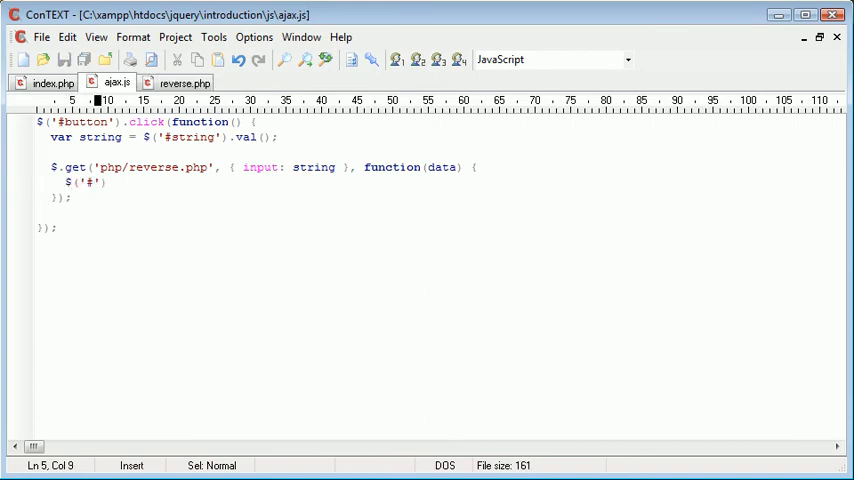
pyautogui.write('feedback')
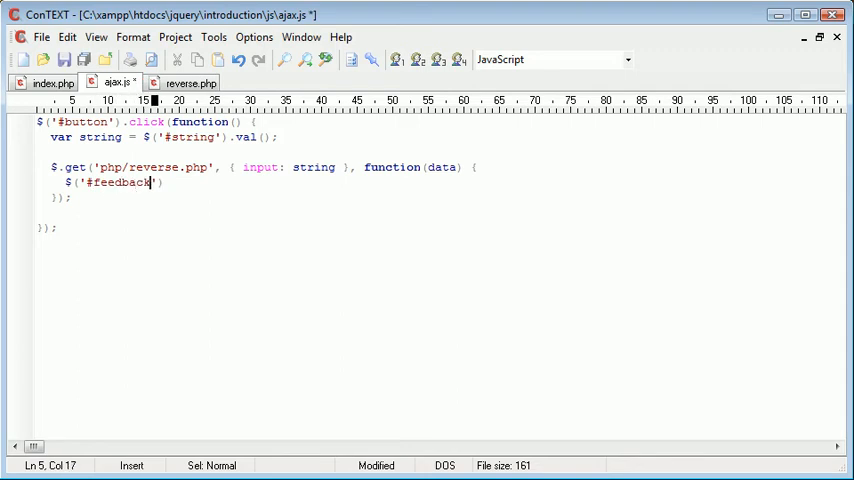
pyautogui.write('.')
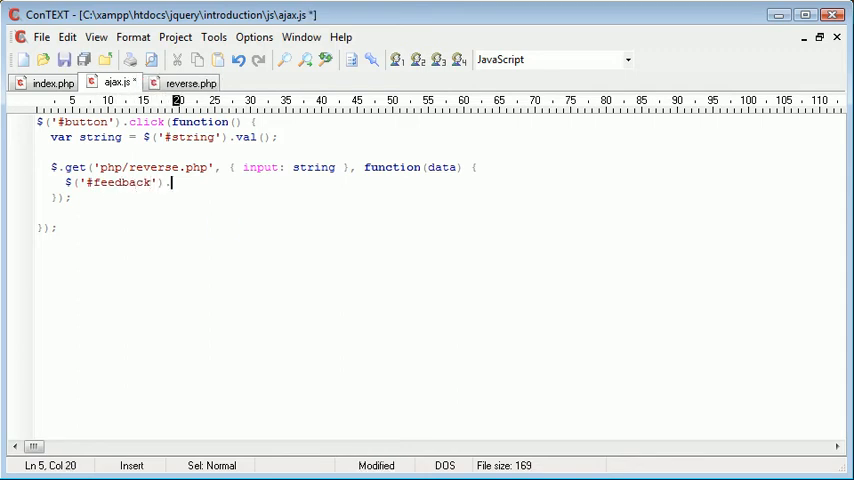
pyautogui.write('.text();')
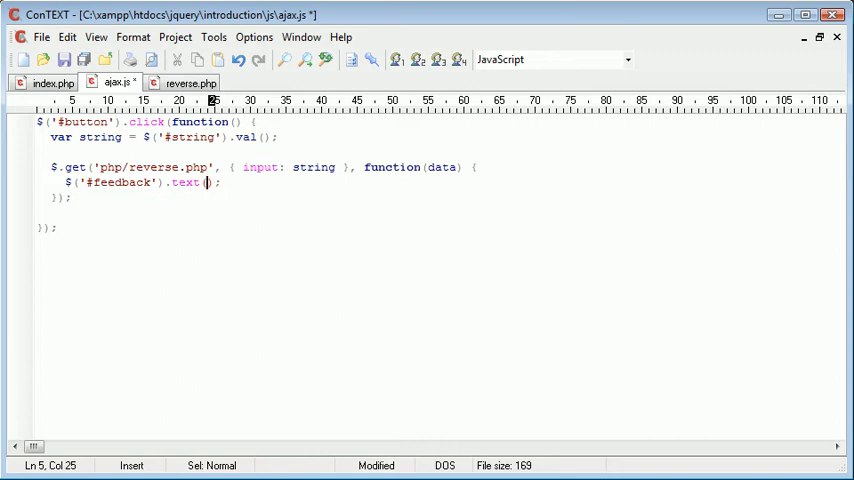
pyautogui.write('data')
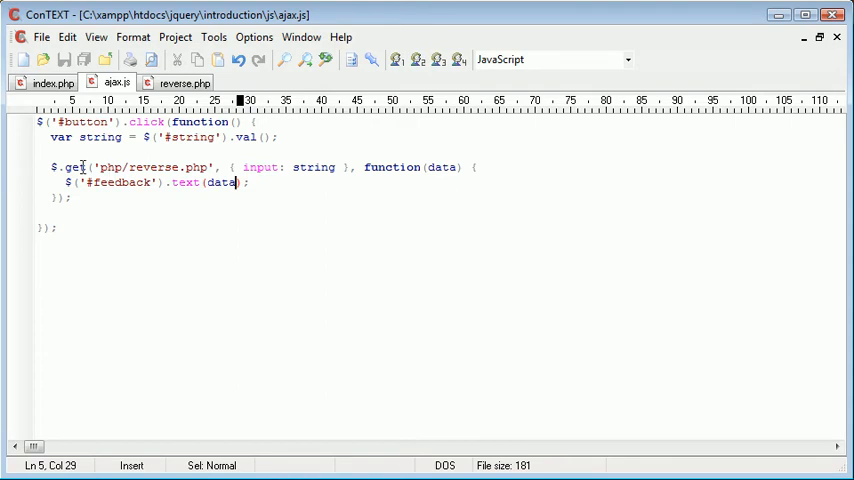
# Step: Highlight function(data) and its data parameter while reviewing, then bring up the empty reverse.php
pyautogui.moveTo(98, 168); pyautogui.dragTo(138, 168)
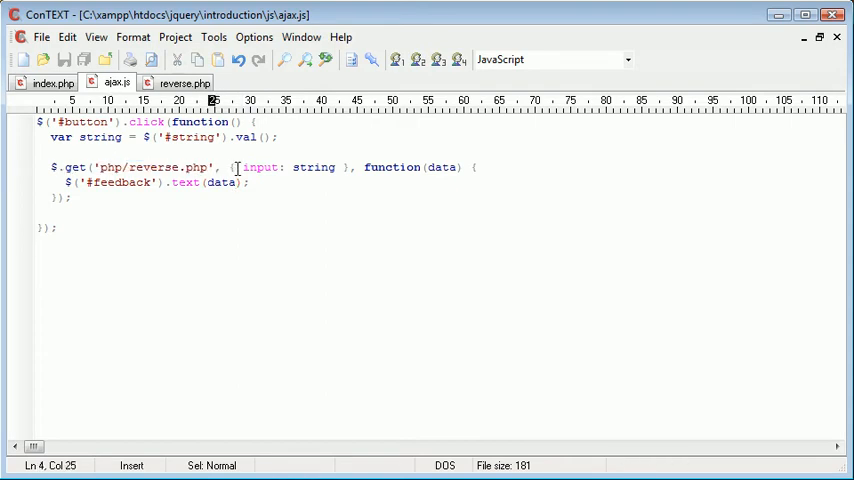
pyautogui.doubleClick(258, 168)
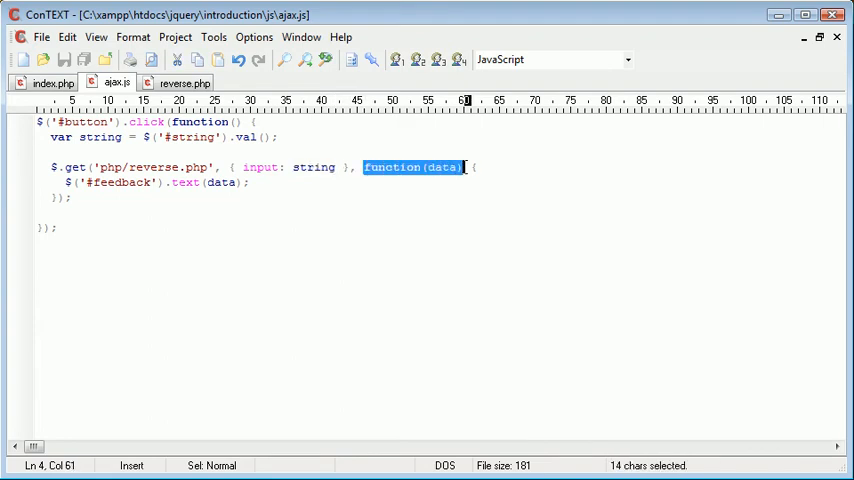
pyautogui.click(430, 168)
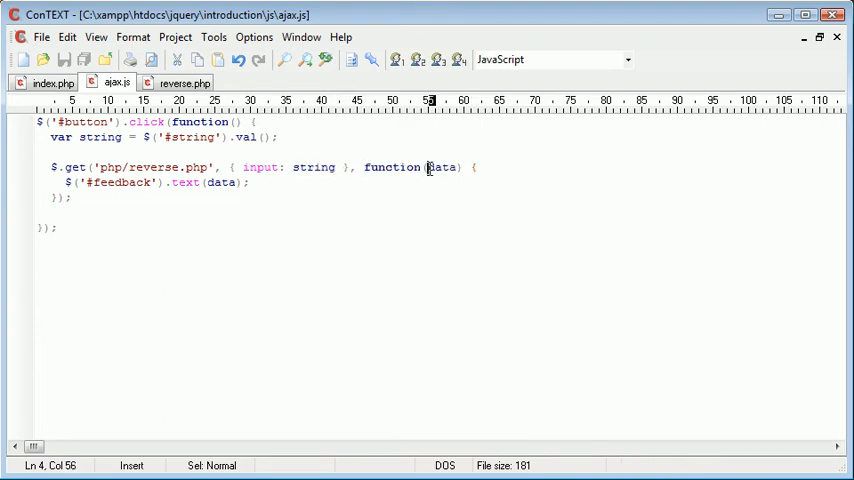
pyautogui.doubleClick(442, 168)
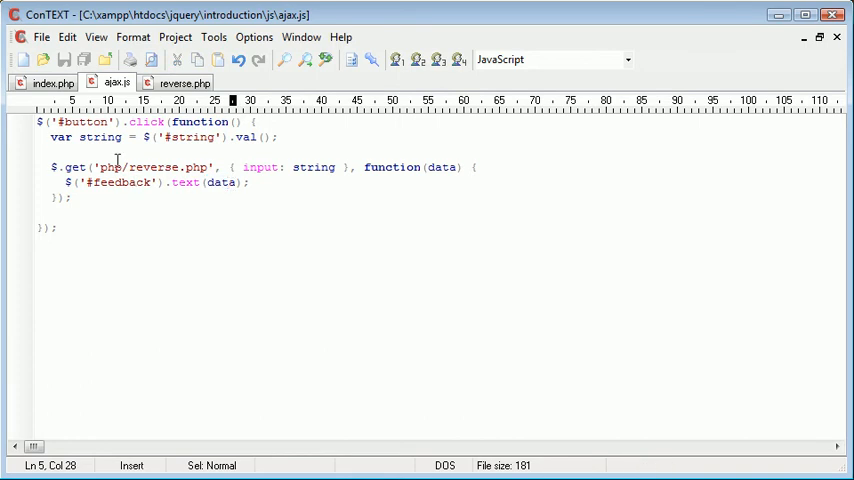
pyautogui.click(52, 84)
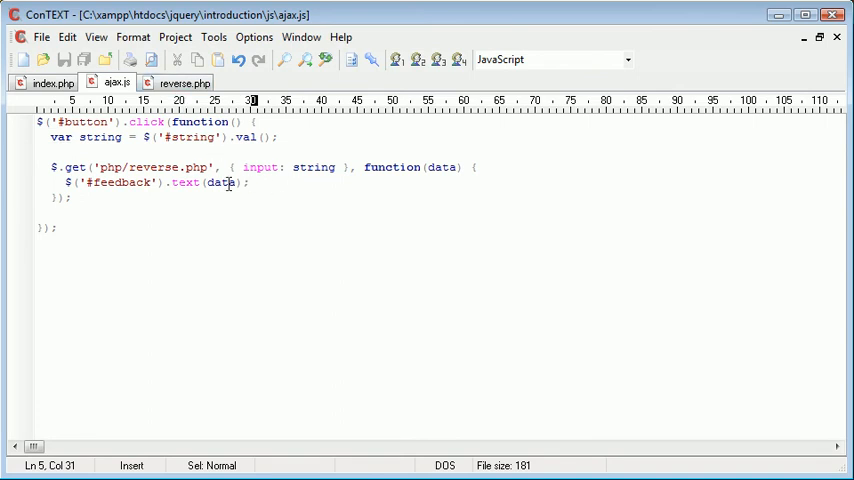
pyautogui.moveTo(184, 84)
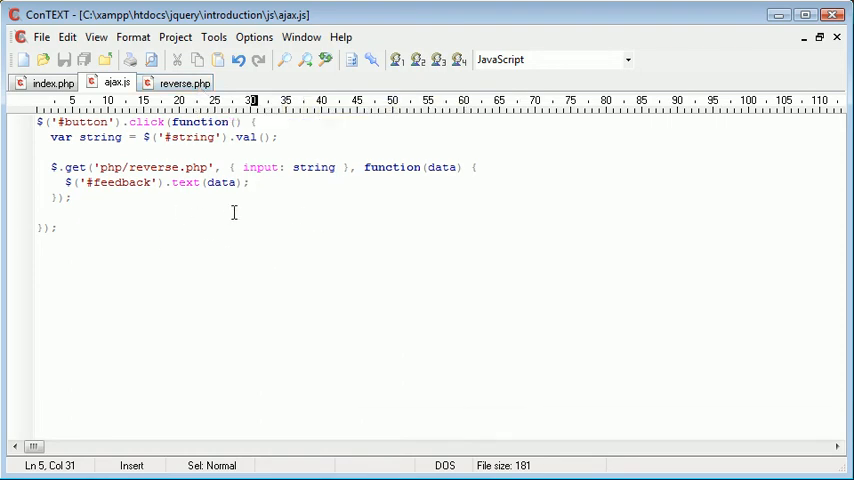
pyautogui.moveTo(184, 84)
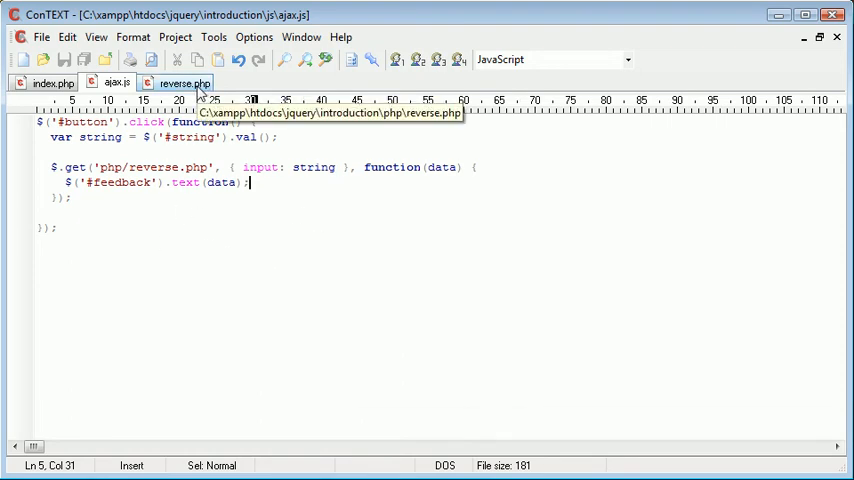
pyautogui.click(184, 84)
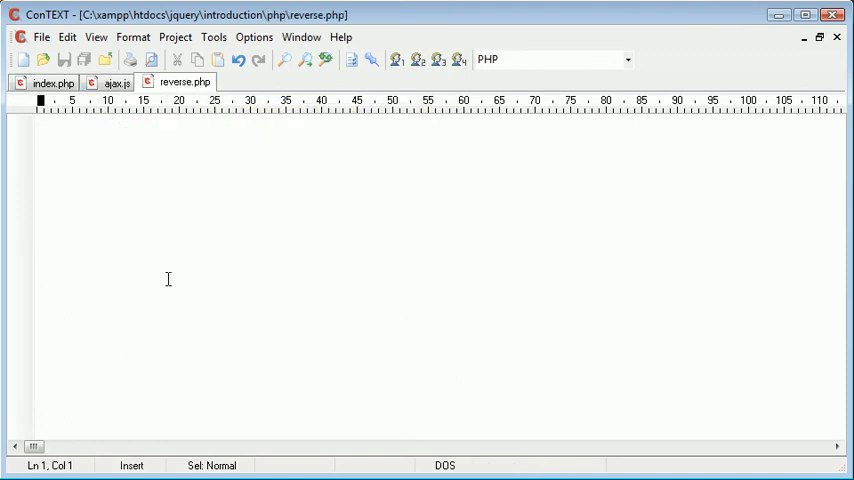
# Step: Write <?php echo 'Test'; ?> in reverse.php as a placeholder response
pyautogui.write('<?')
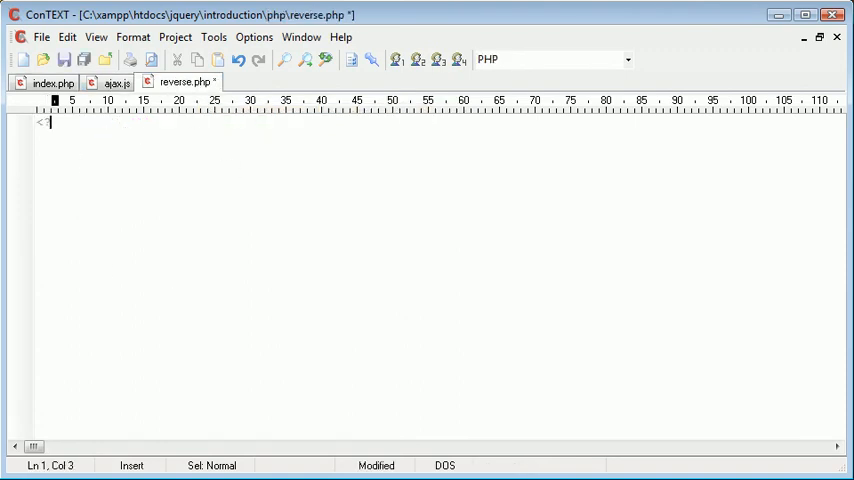
pyautogui.write('?php')
pyautogui.write('?>')
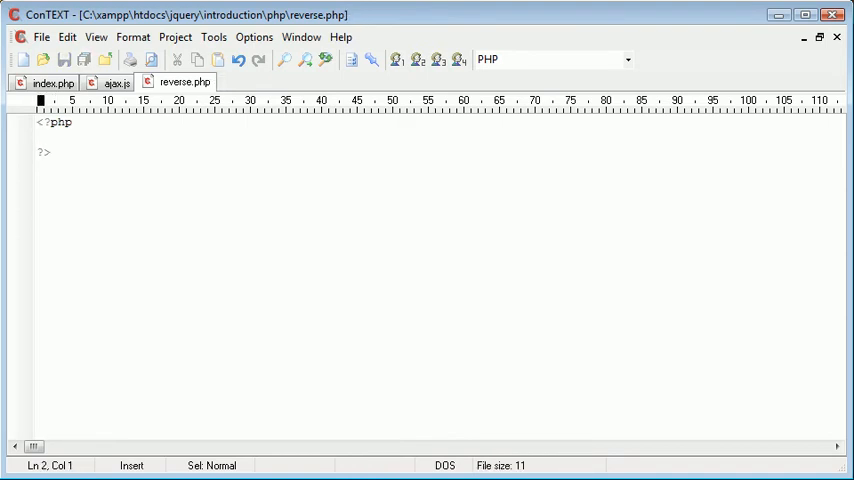
pyautogui.write("echo '';")
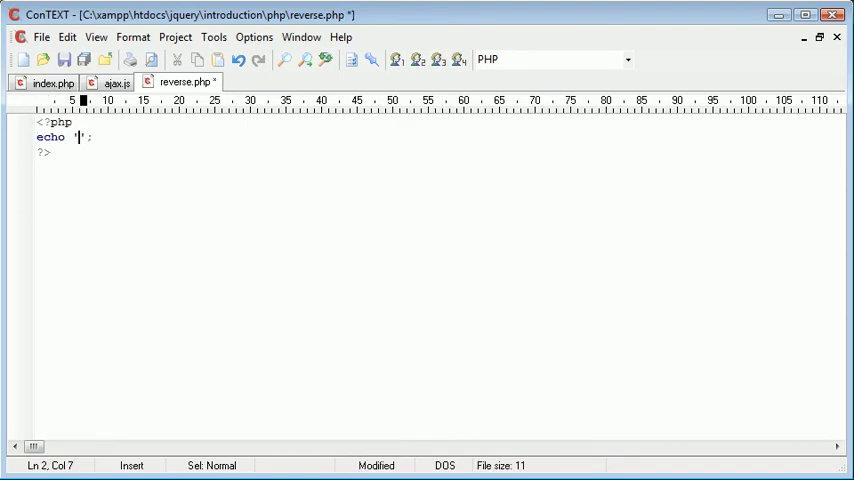
pyautogui.write('Test')
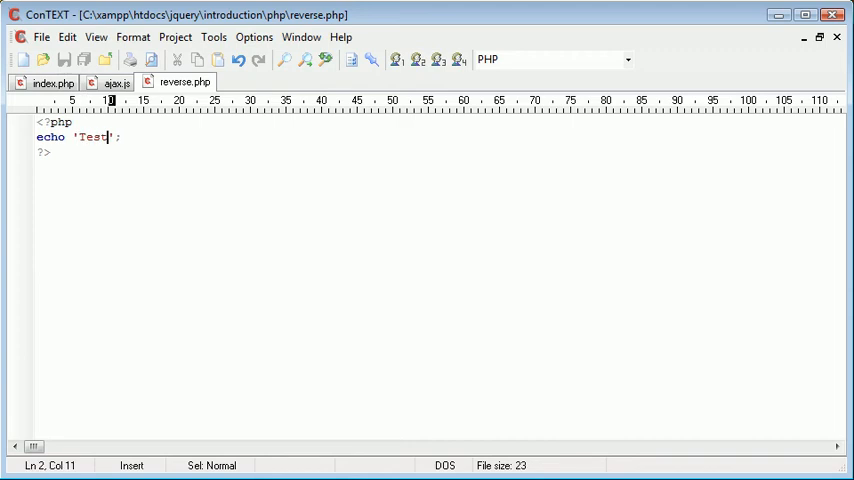
# Step: Review the data parameter in ajax.js against the echoed value in reverse.php
pyautogui.click(112, 82)
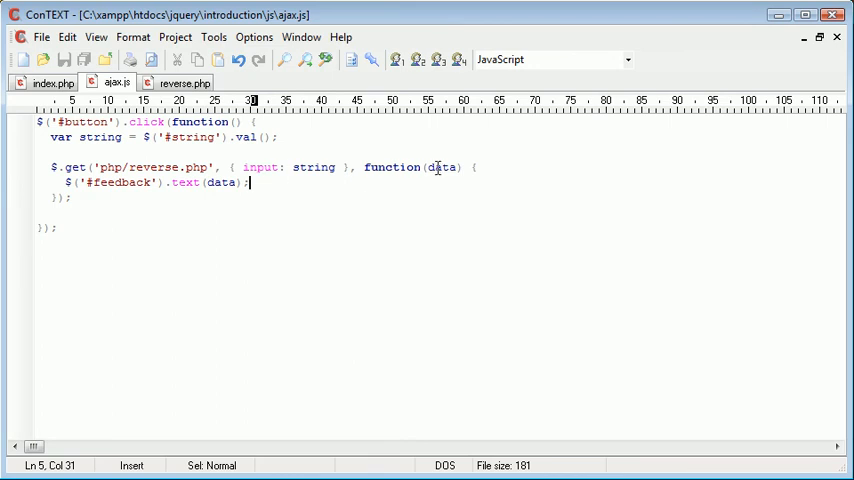
pyautogui.doubleClick(442, 168)
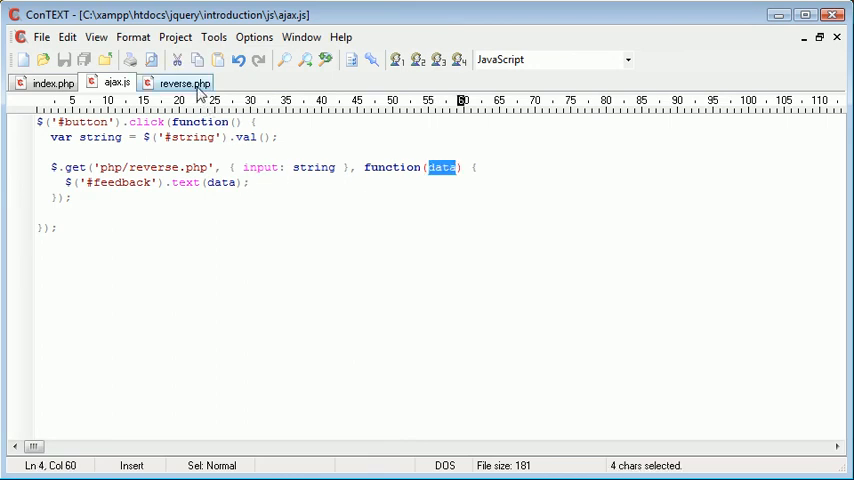
pyautogui.click(184, 82)
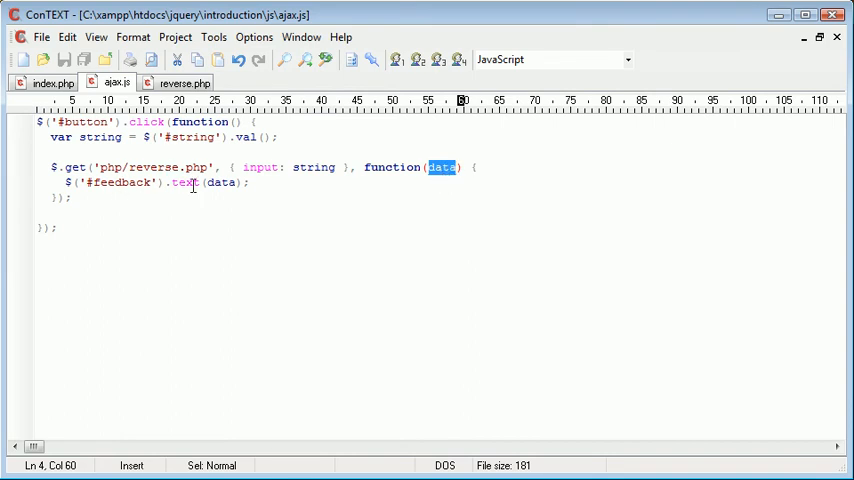
pyautogui.doubleClick(220, 184)
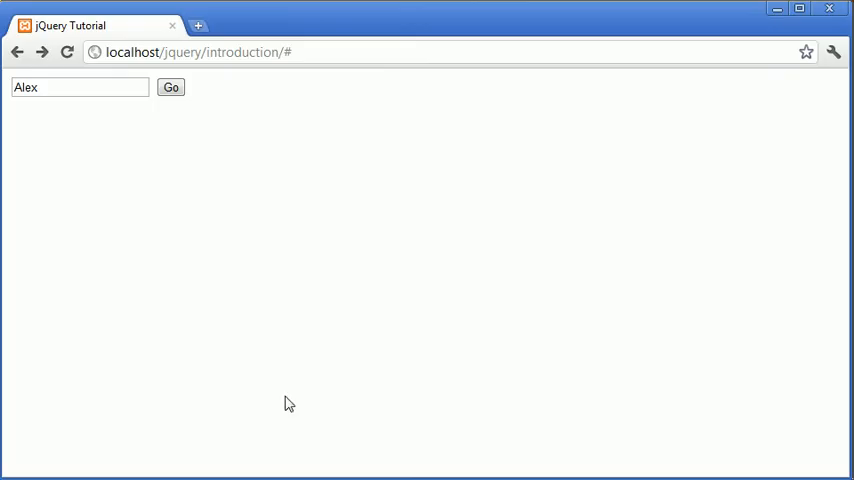
# Step: Reload the tutorial page, enter Alex and submit with Go so Test appears below the field
pyautogui.click(170, 88)
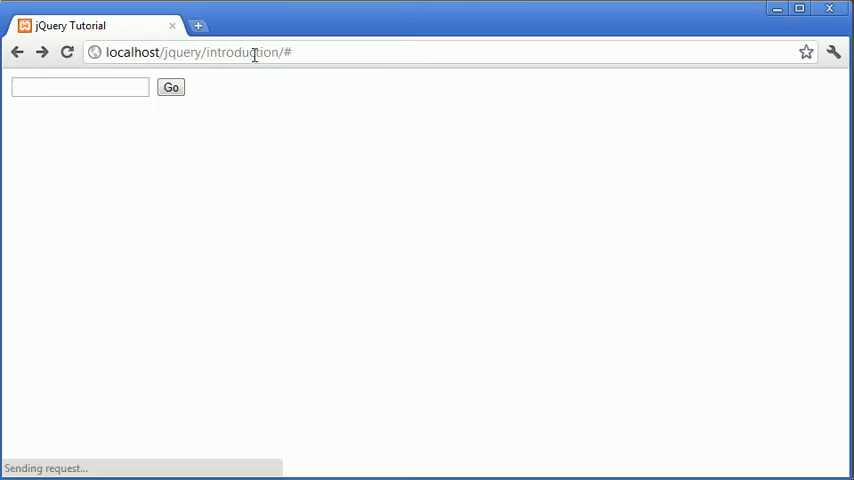
pyautogui.click(80, 88)
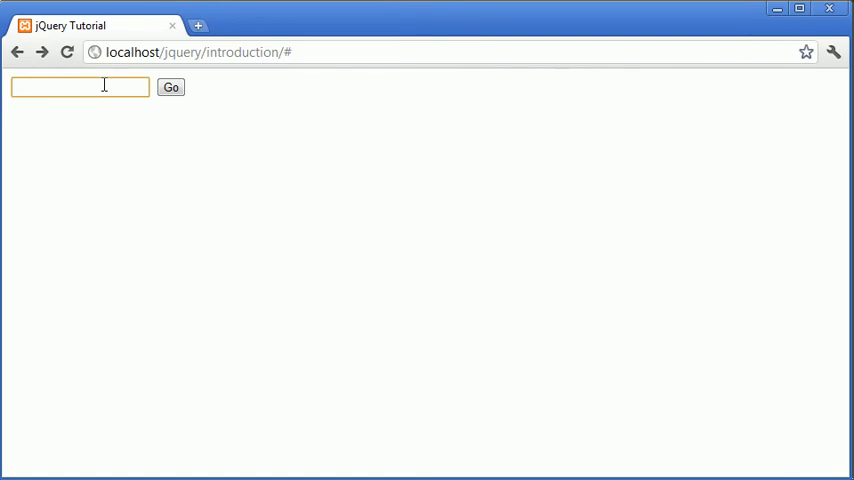
pyautogui.write('Alex')
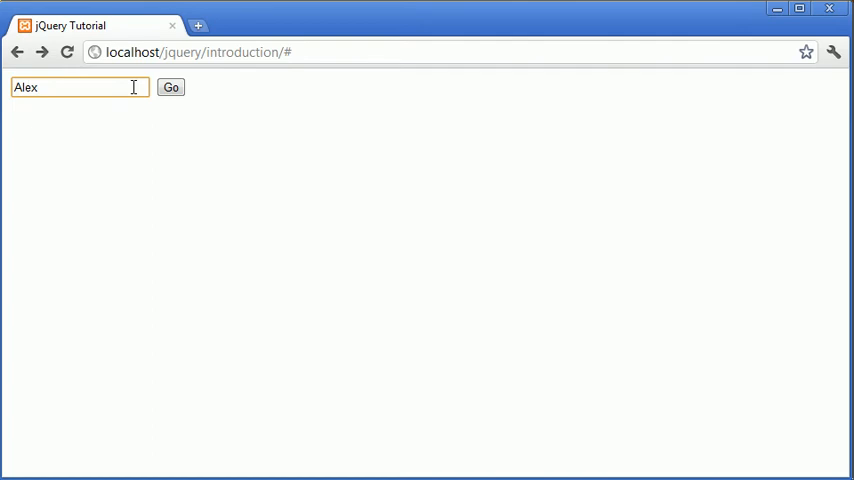
pyautogui.click(172, 88)
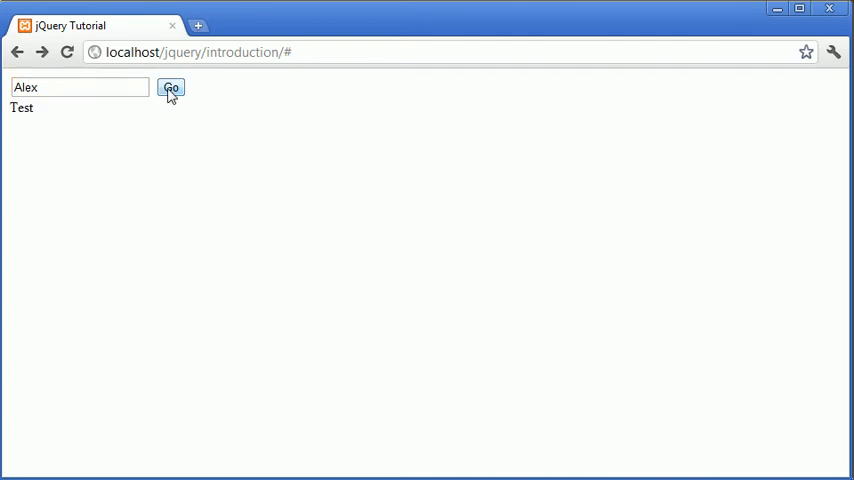
pyautogui.click(170, 88)
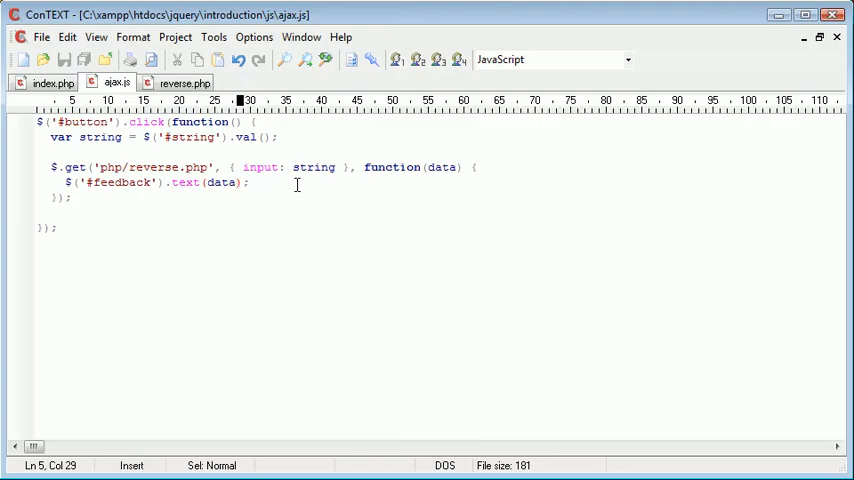
# Step: Replace the Test echo with if (isset($_GET['input'])) { }, checking the parameter name against ajax.js
pyautogui.click(184, 84)
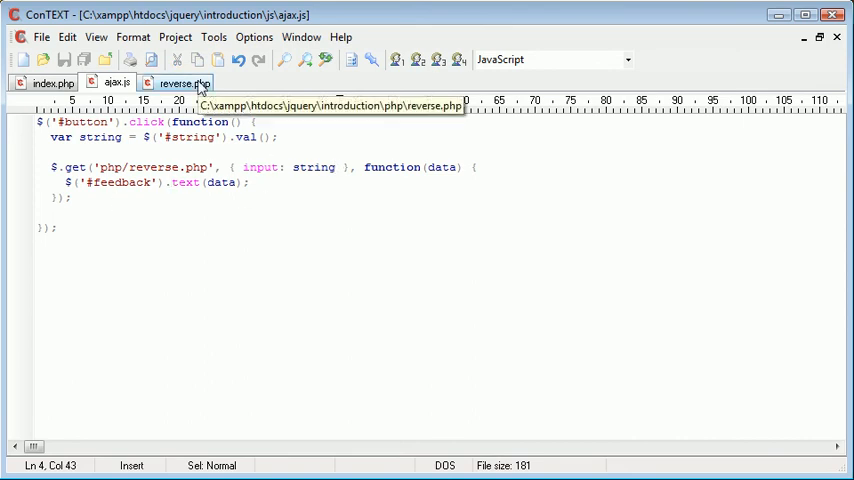
pyautogui.click(180, 82)
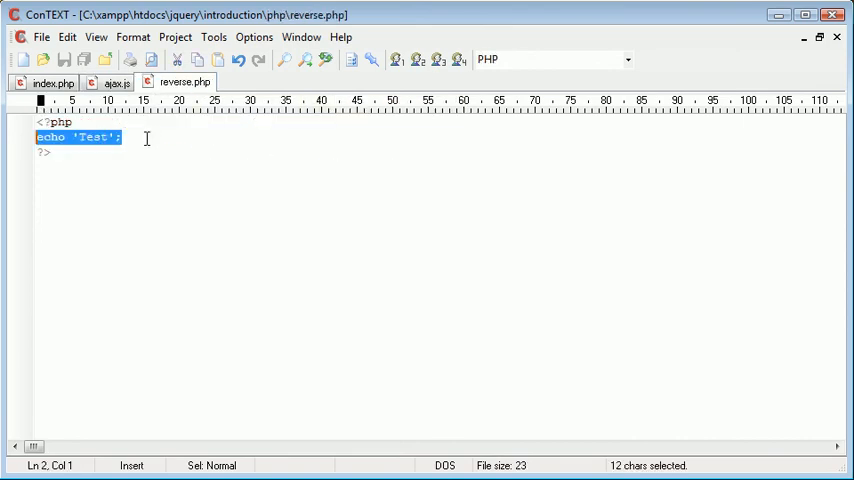
pyautogui.write('if (isset(')
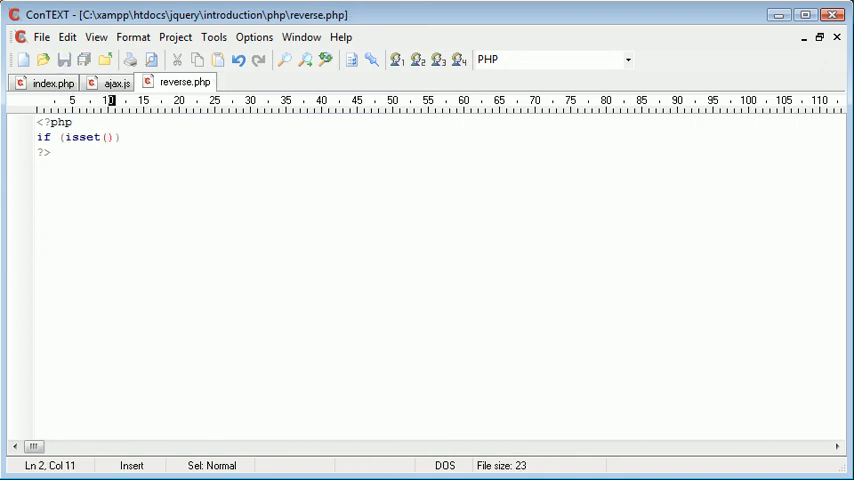
pyautogui.click(108, 136)
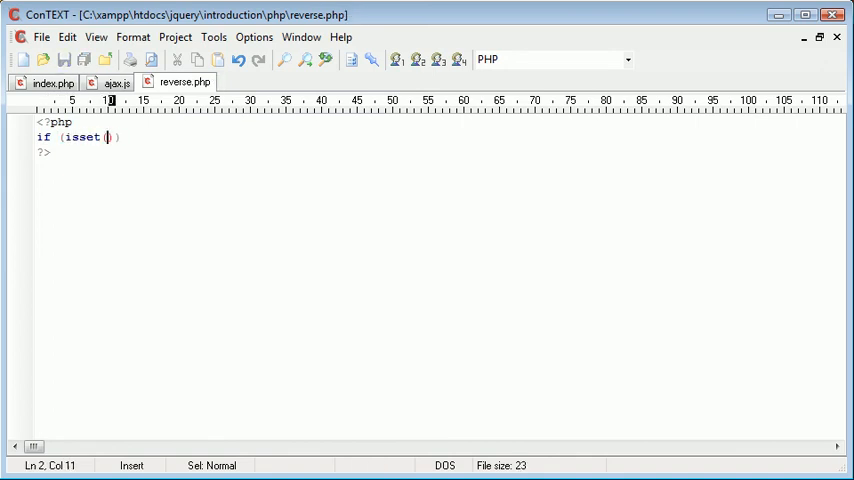
pyautogui.write("$_GET['")
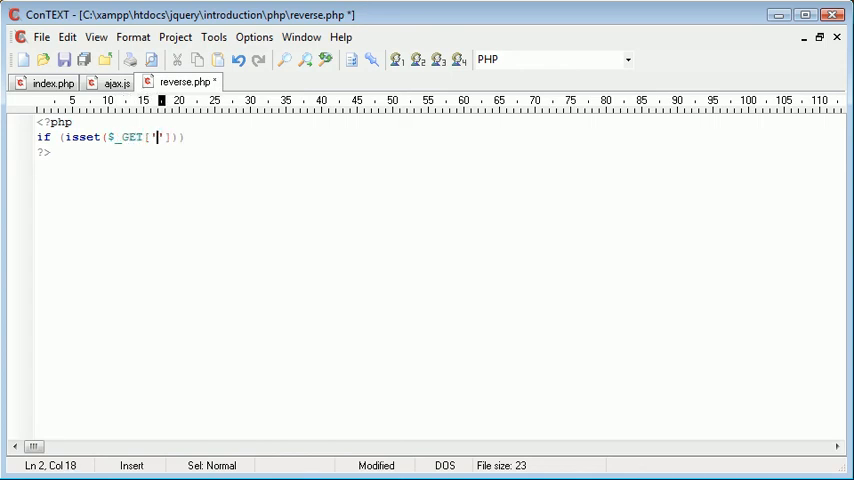
pyautogui.click(116, 82)
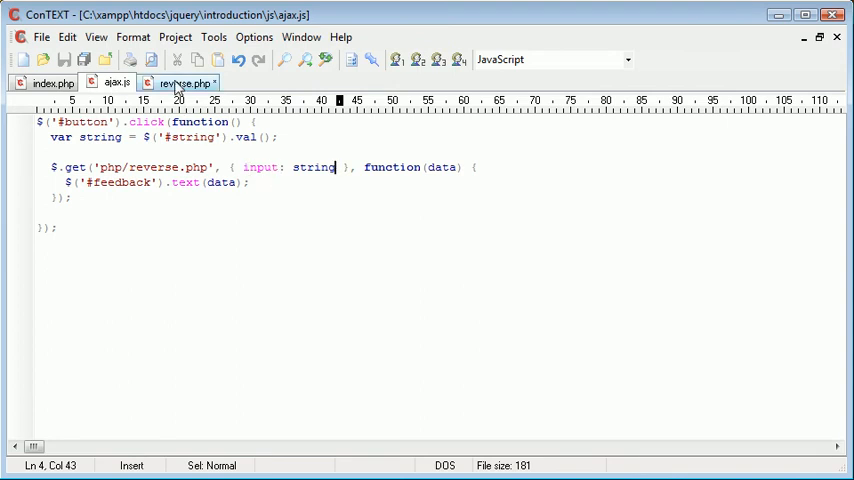
pyautogui.click(180, 82)
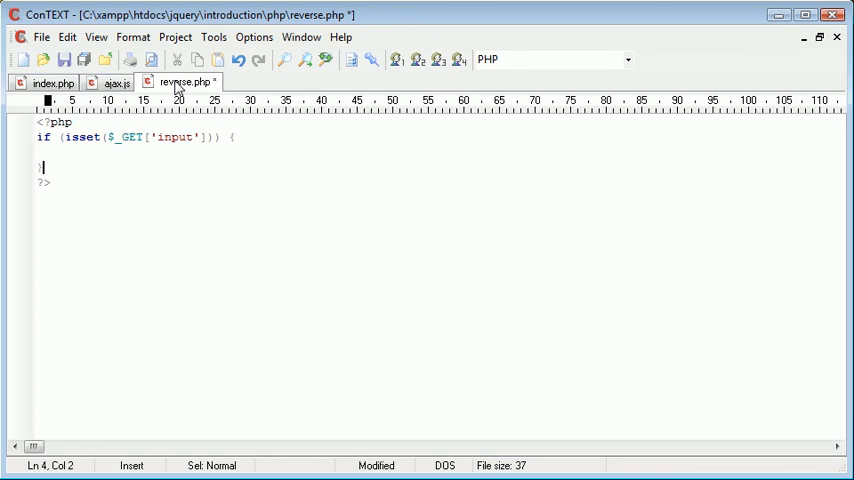
pyautogui.write('$')
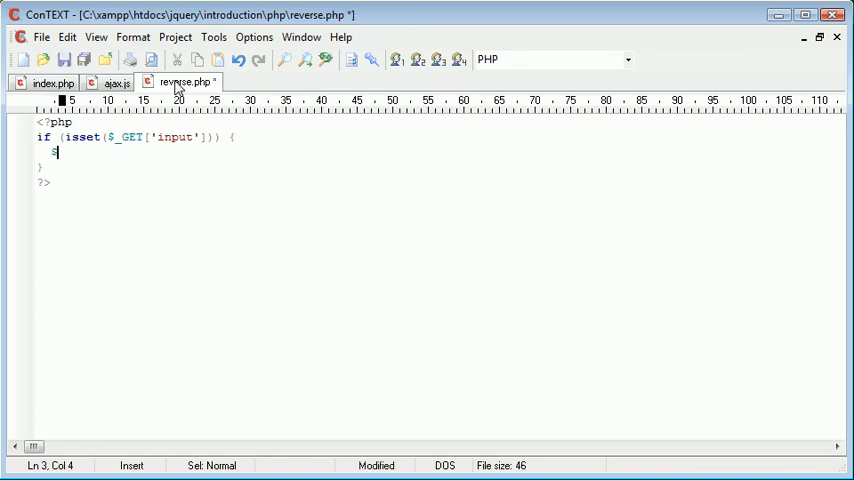
pyautogui.click(116, 84)
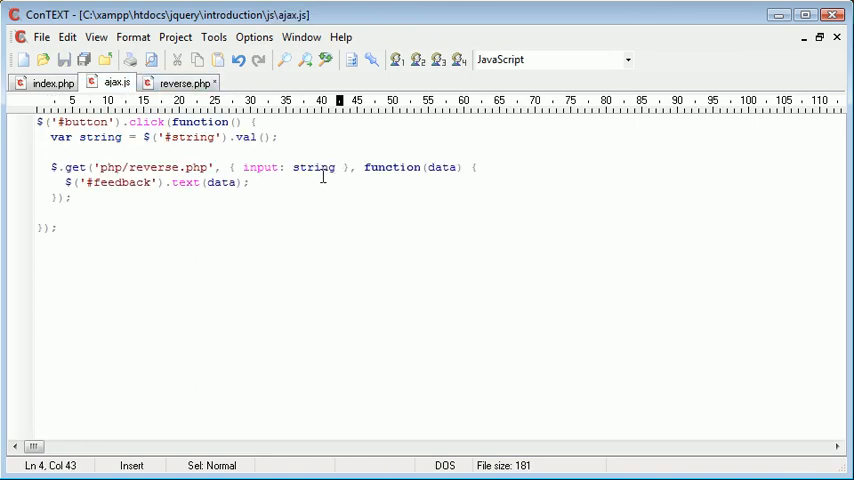
pyautogui.click(184, 84)
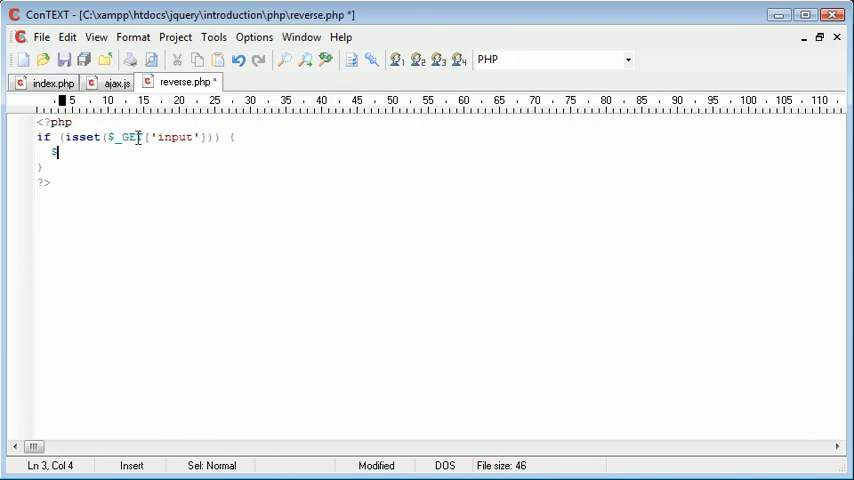
pyautogui.moveTo(128, 272)
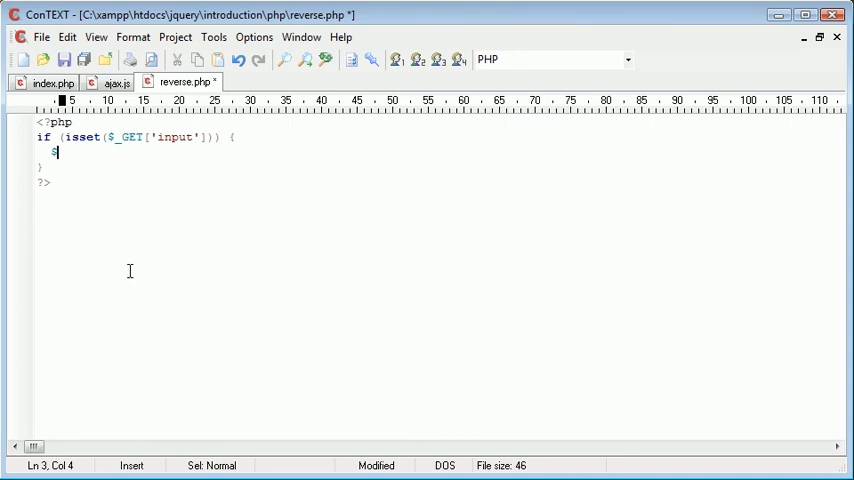
# Step: Store $_GET['input'] in $string and echo strrev($string) inside the if block
pyautogui.write('string = $_GET')
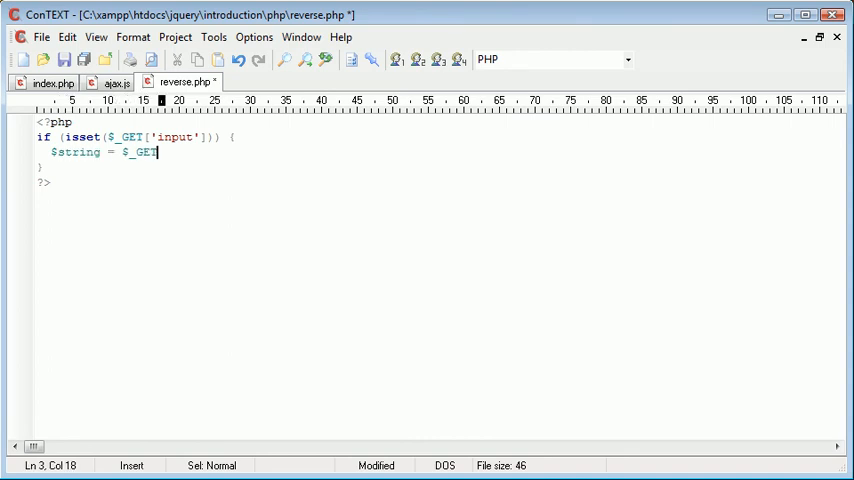
pyautogui.write("['in'];")
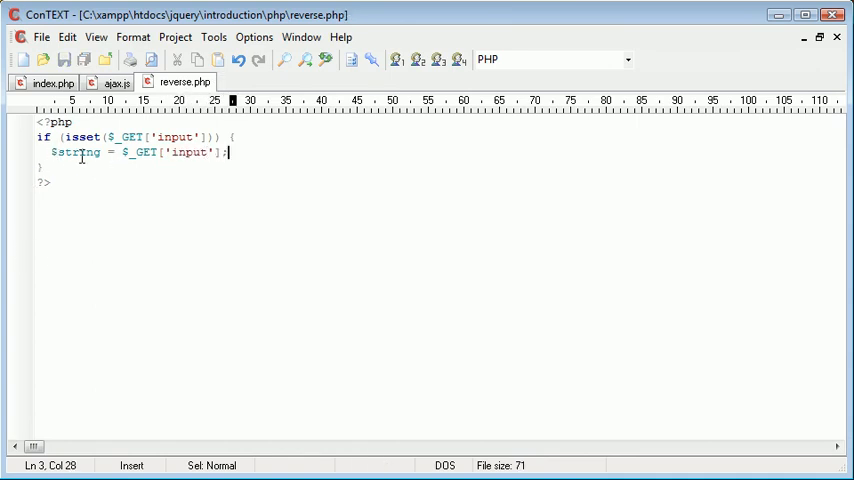
pyautogui.click(108, 82)
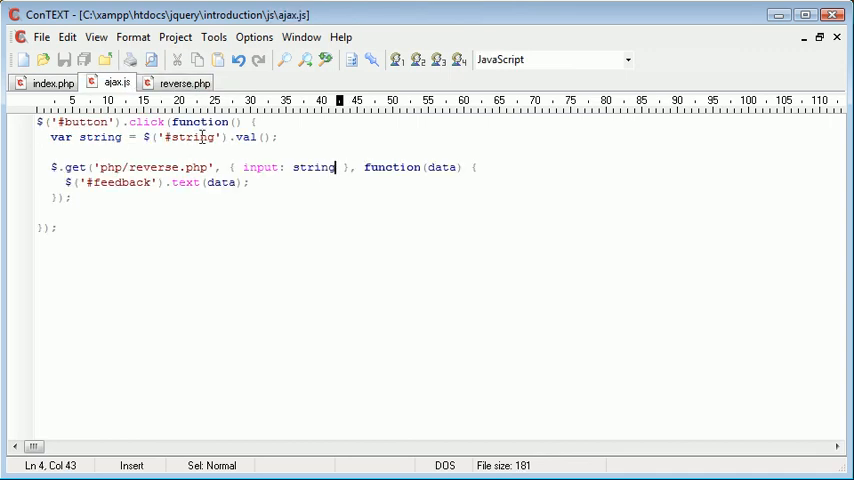
pyautogui.click(184, 82)
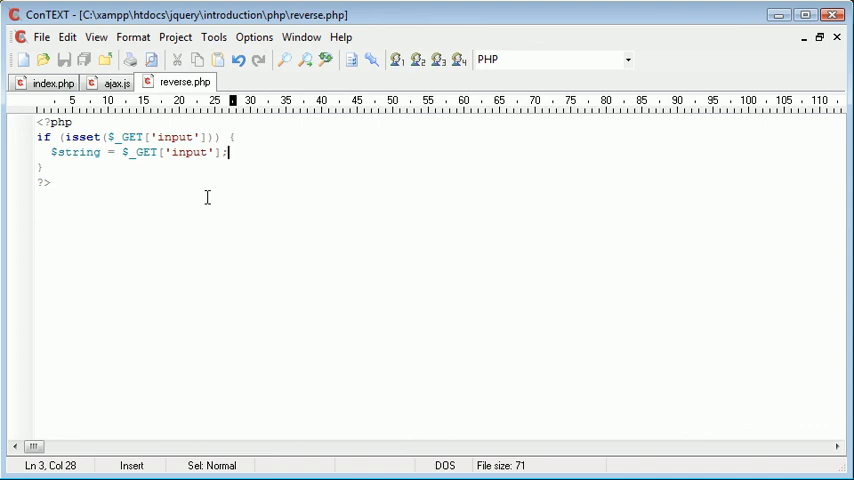
pyautogui.write('echo')
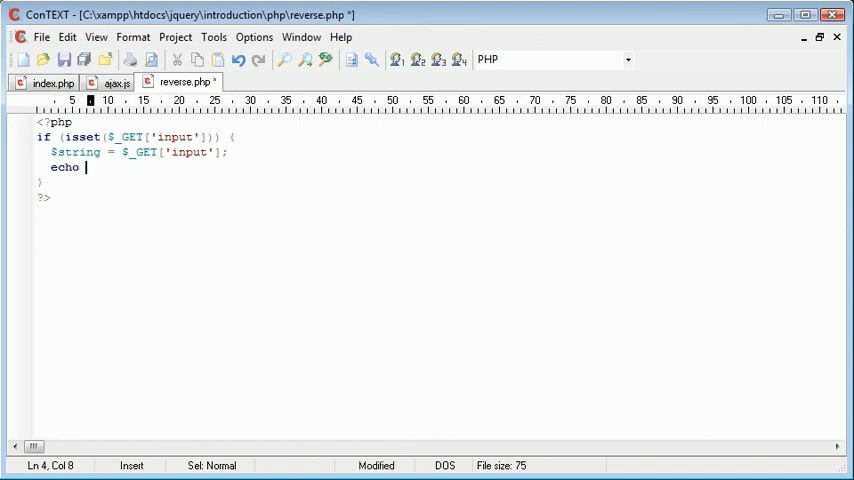
pyautogui.write('strrev()')
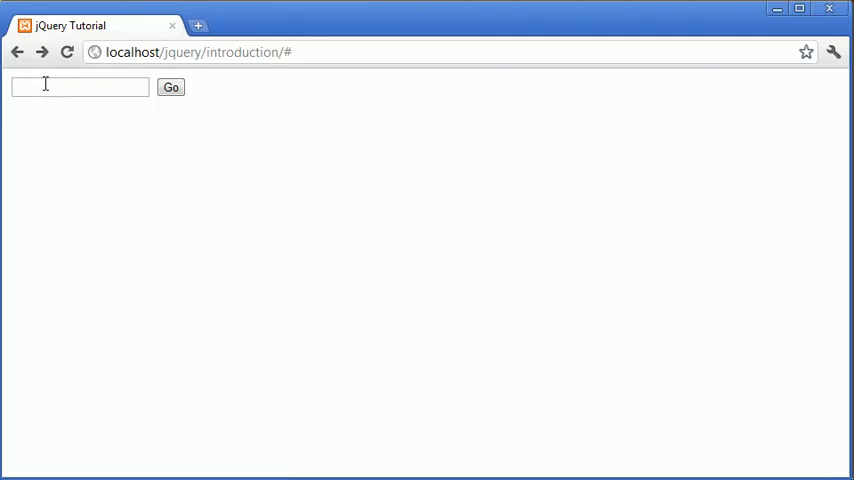
# Step: Submit the name Alex in the form and select the reversed result xelA that appears below
pyautogui.write('Alex')
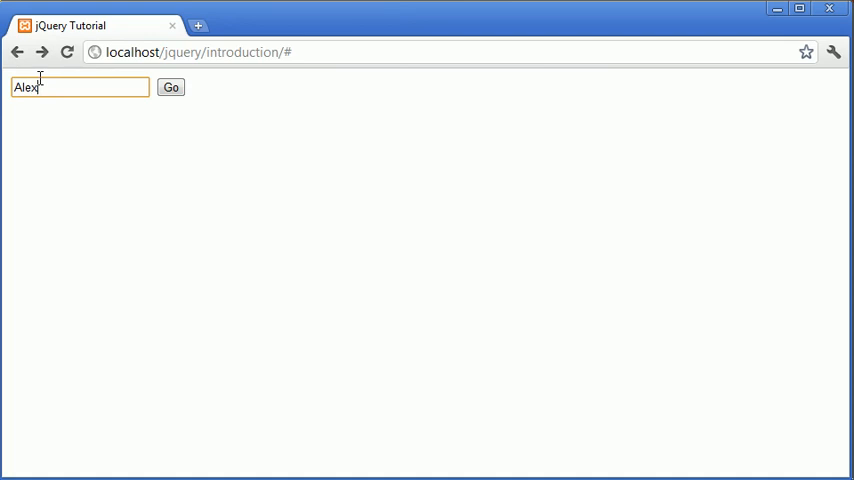
pyautogui.click(172, 88)
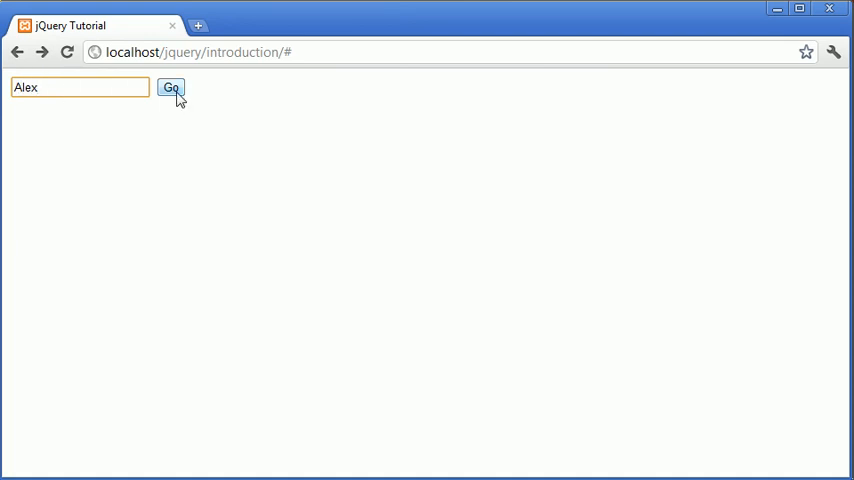
pyautogui.click(172, 88)
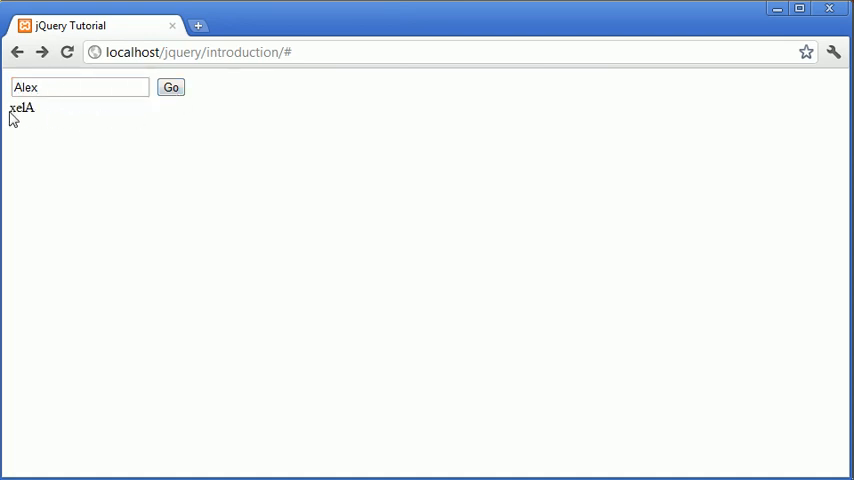
pyautogui.doubleClick(20, 108)
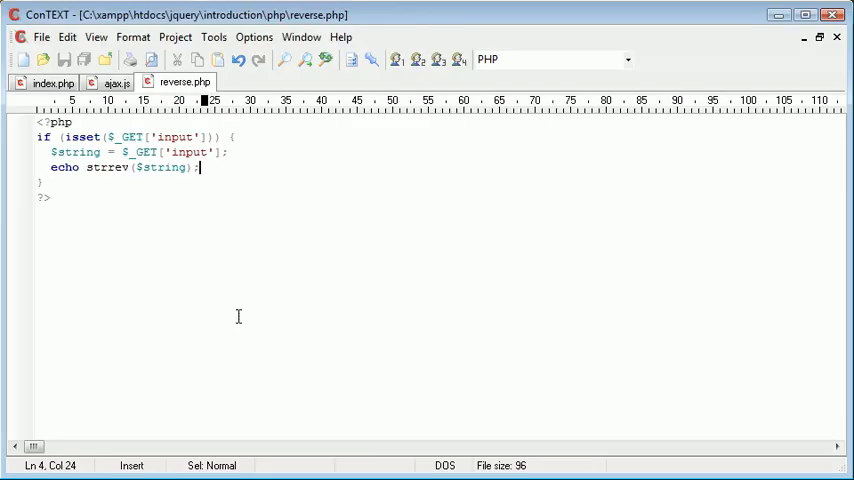
# Step: Review the ajax.js $.get callback that writes the reply data into #feedback, ending on ajax.js
pyautogui.click(116, 82)
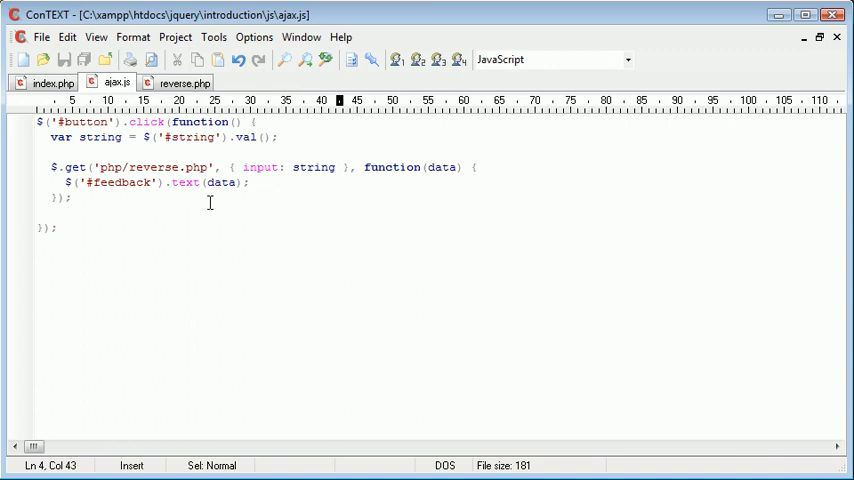
pyautogui.click(72, 196)
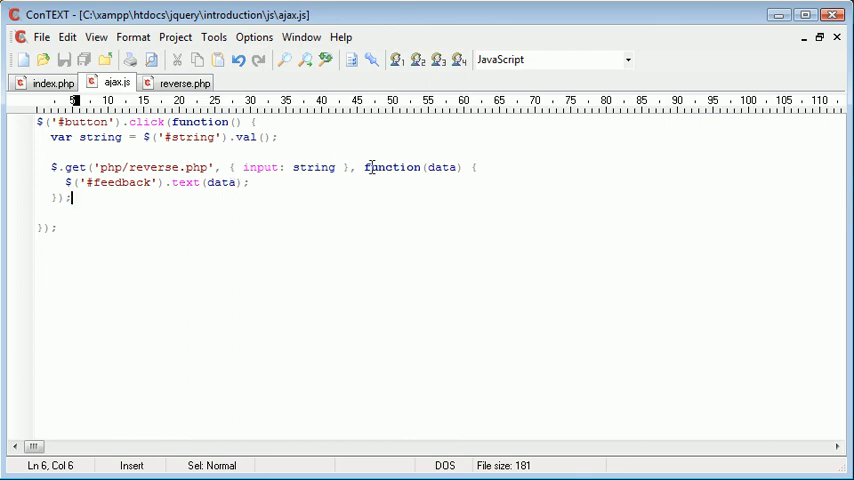
pyautogui.moveTo(118, 190)
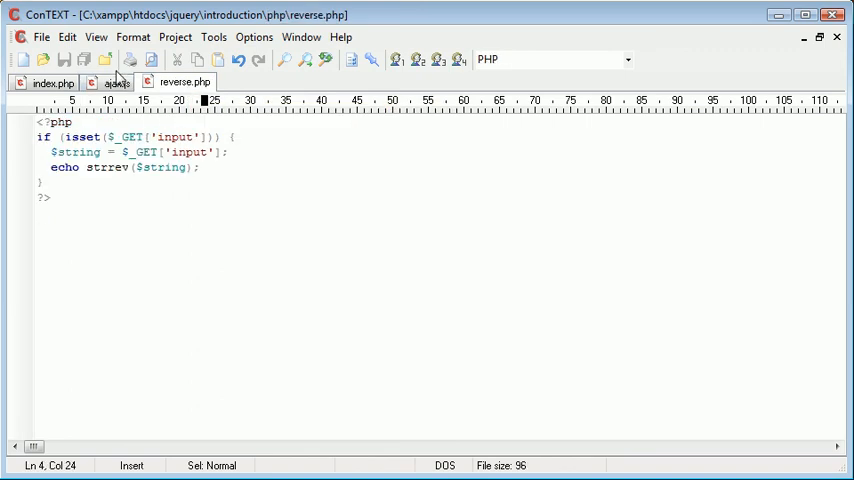
pyautogui.click(116, 82)
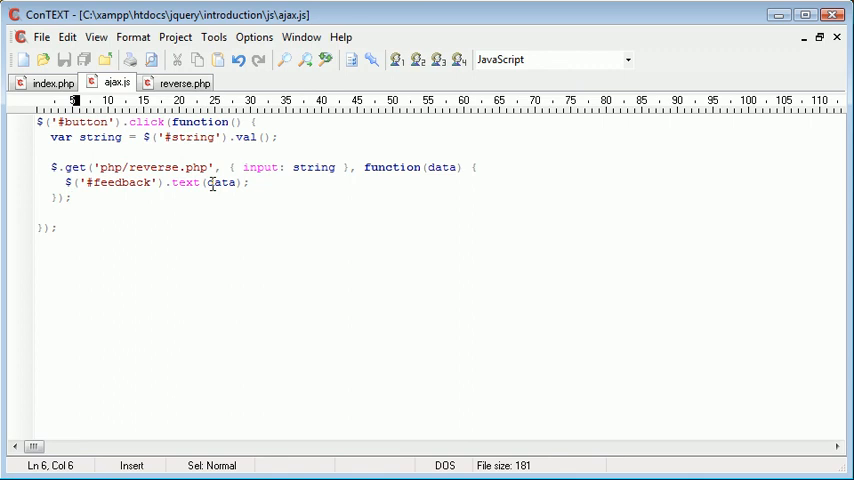
pyautogui.moveTo(184, 84)
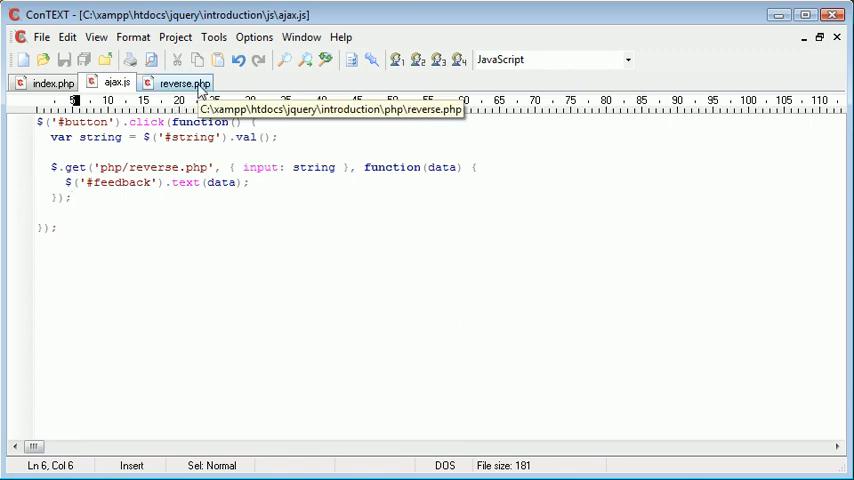